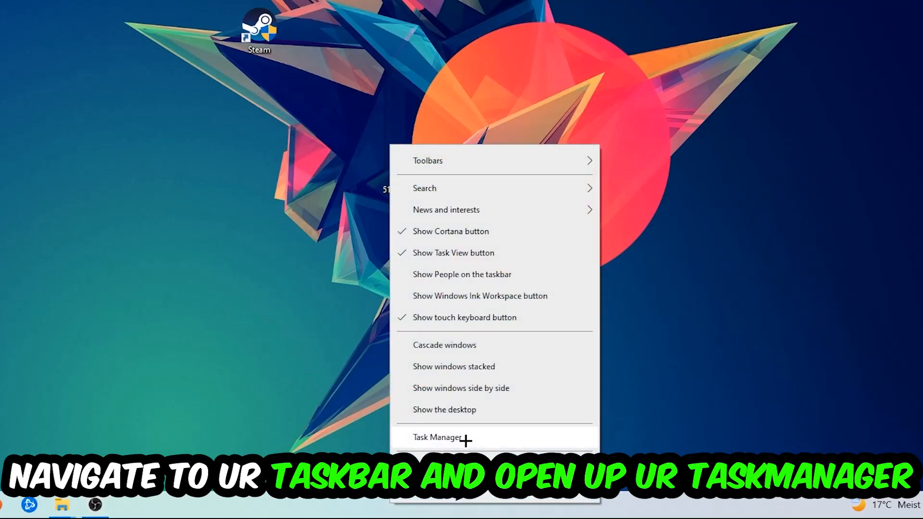
- Bring up Task Manager from the taskbar to view running processes
left_click(437, 436)
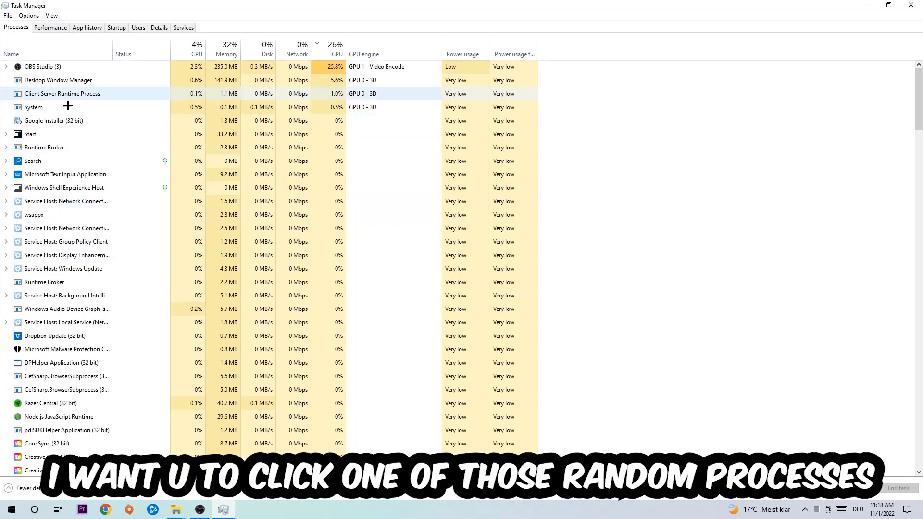
- End the Microsoft Text Input Application process from the Task Manager list
left_click(64, 161)
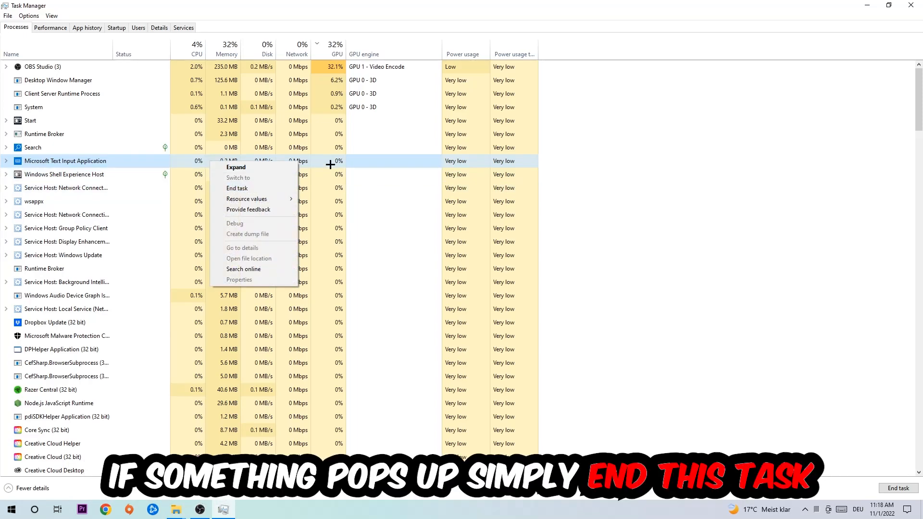
left_click(237, 187)
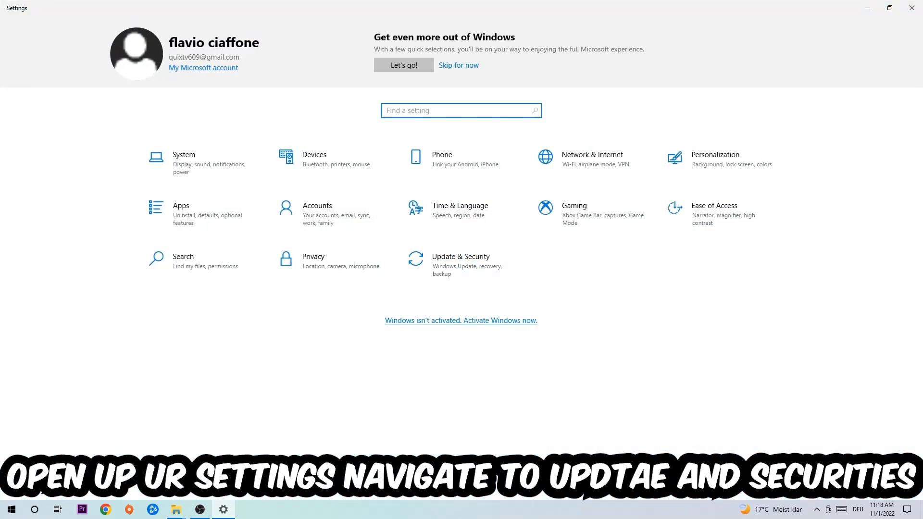
- Go to Update & Security and view the Windows Update status page
left_click(461, 260)
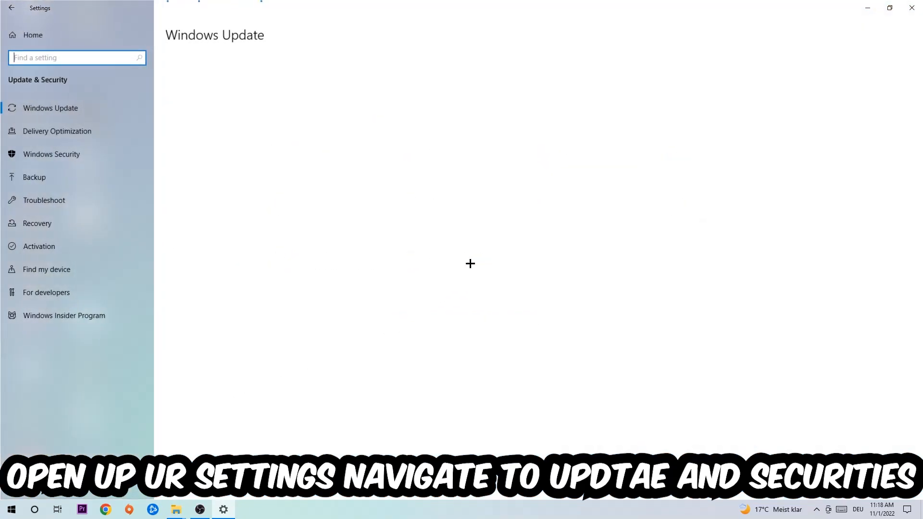
left_click(51, 108)
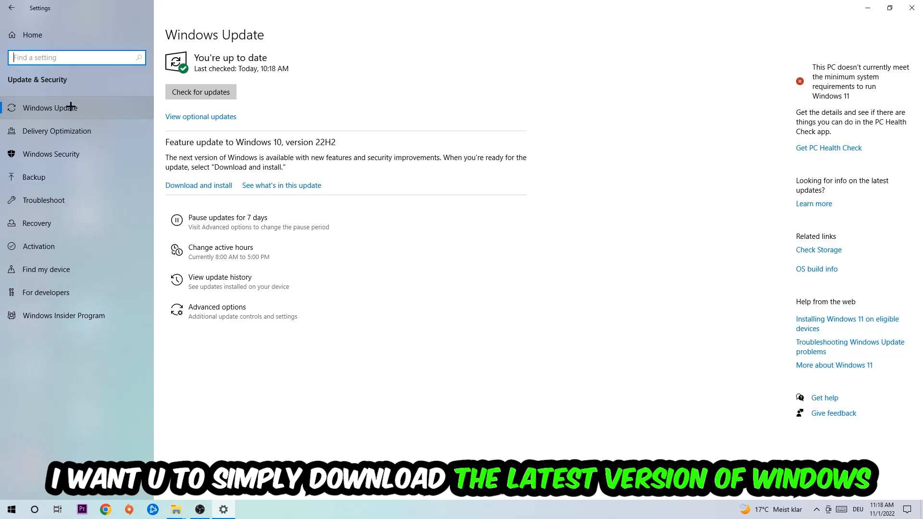
mouse_move(337, 80)
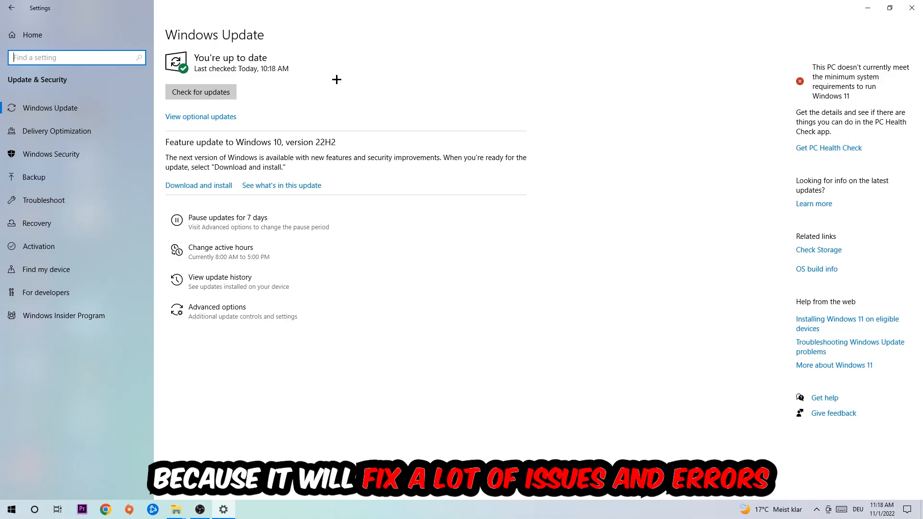
mouse_move(680, 4)
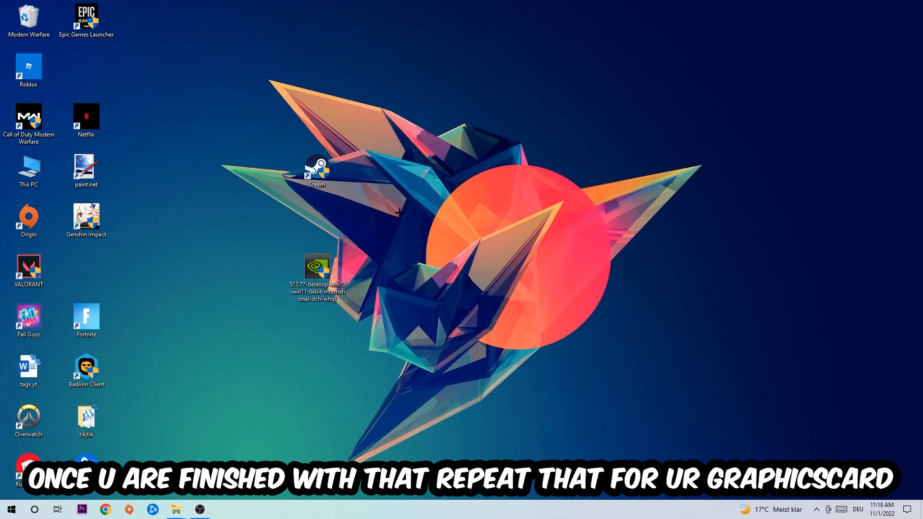
- Drag the Steam shortcut toward the desktop centre and show its context menu
left_click_drag(316, 268, 86, 271)
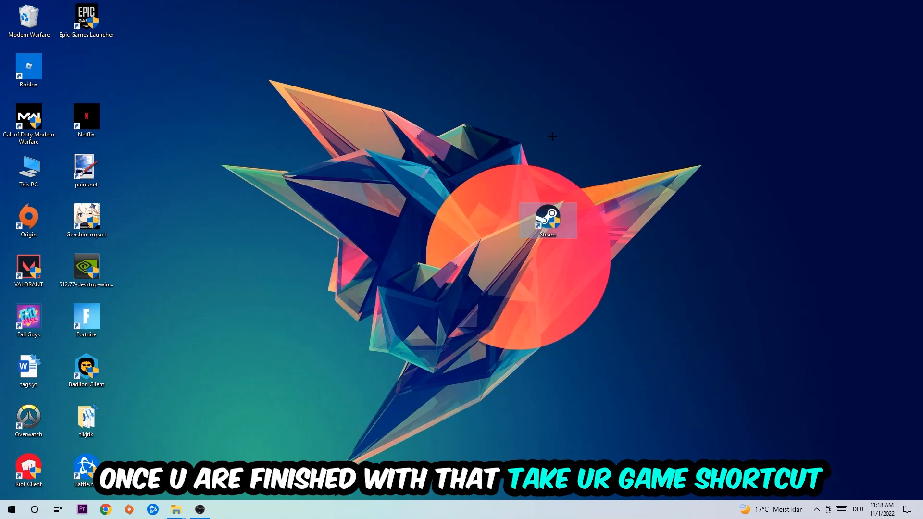
right_click(546, 220)
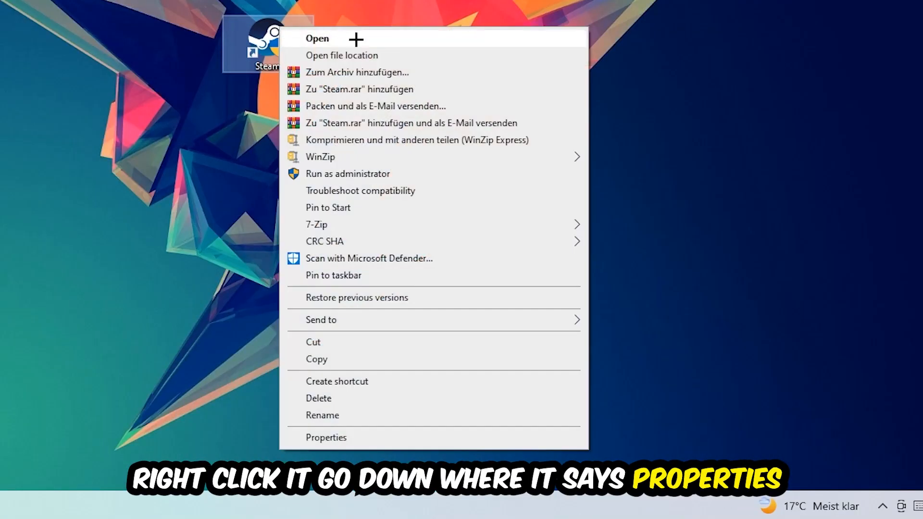
- In the Steam shortcut's Compatibility settings, choose Windows 8 compatibility mode
left_click(326, 437)
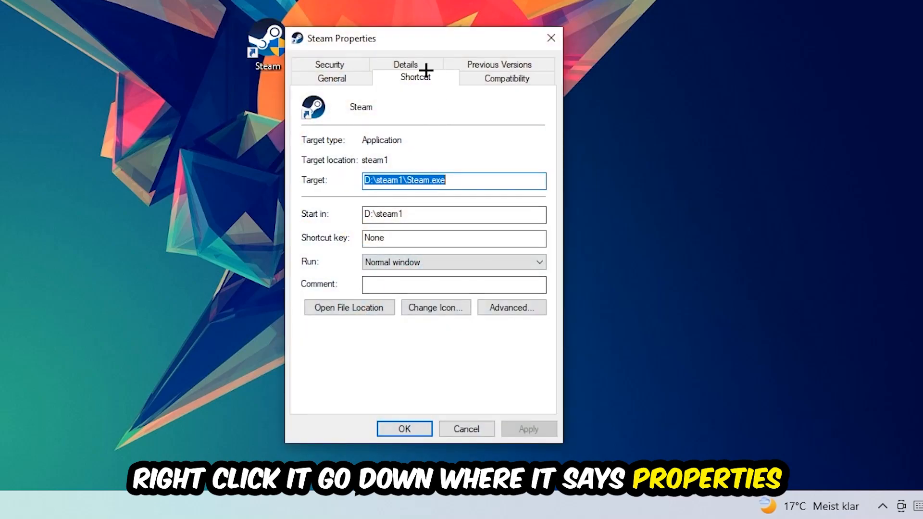
left_click(505, 78)
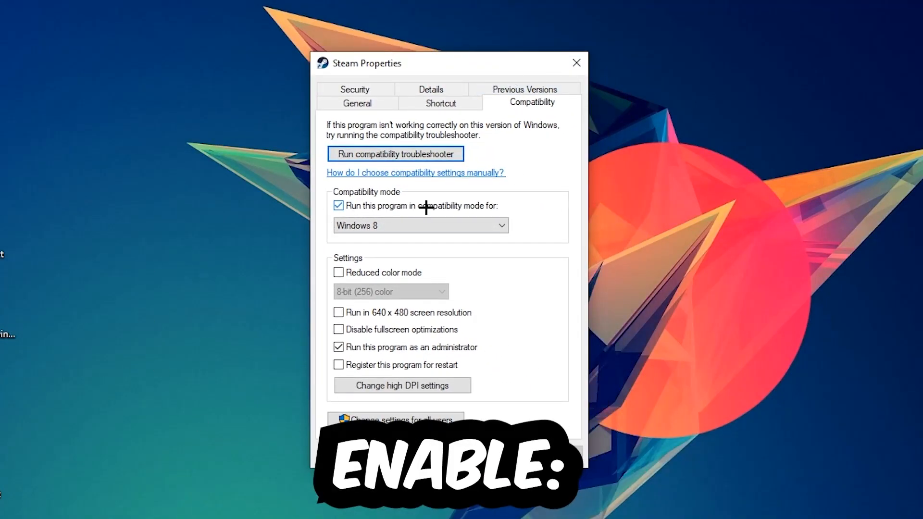
left_click(498, 225)
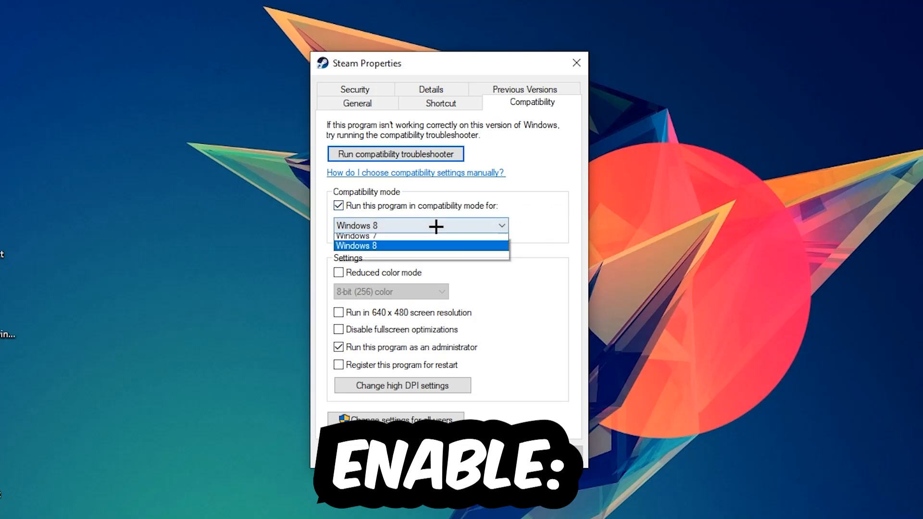
left_click(356, 245)
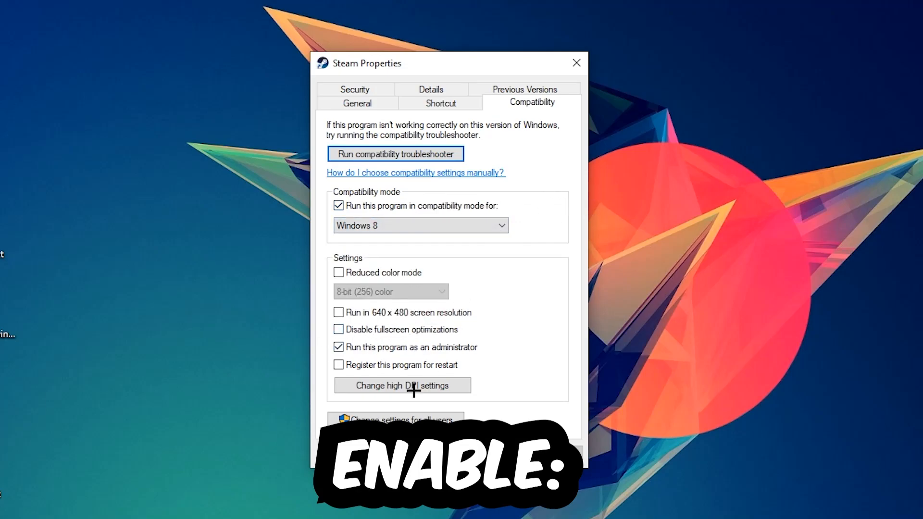
mouse_move(410, 364)
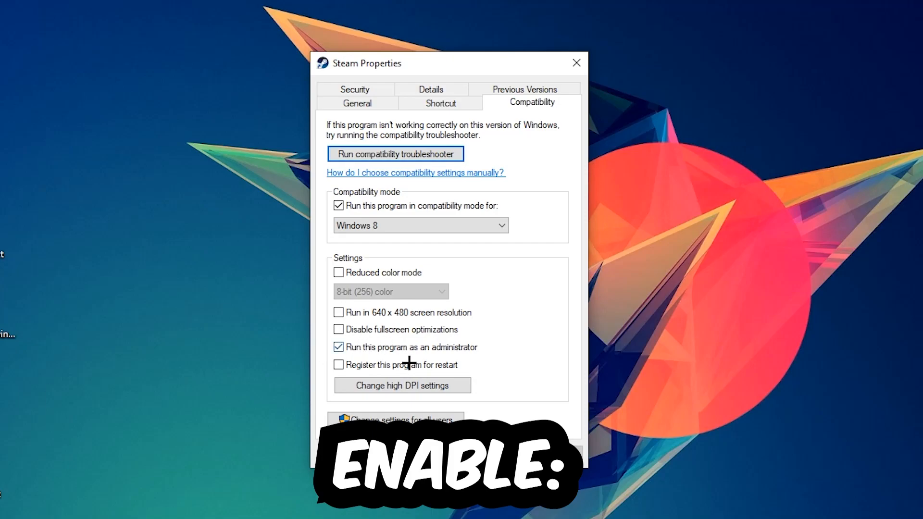